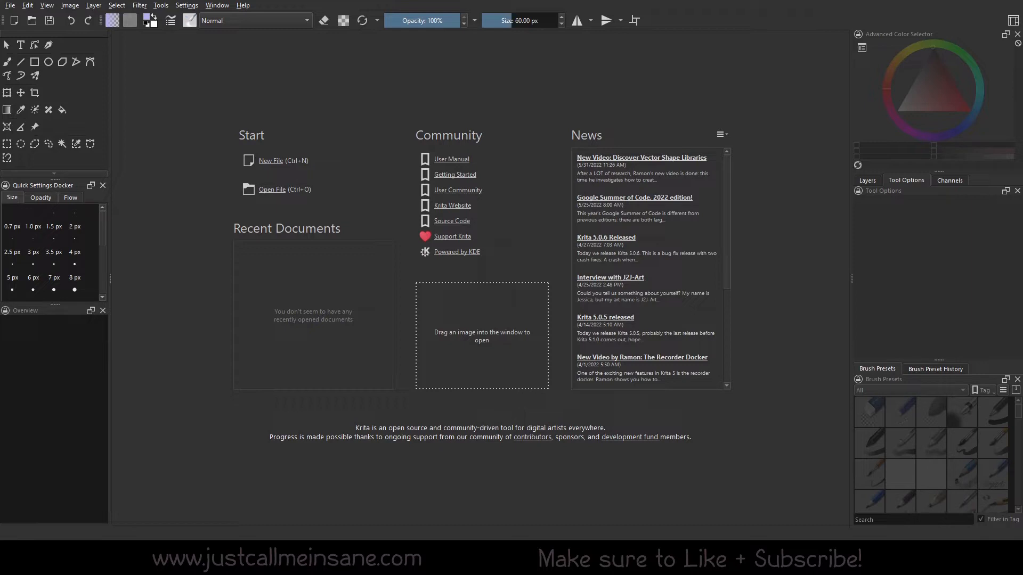
pyautogui.moveTo(277, 169)
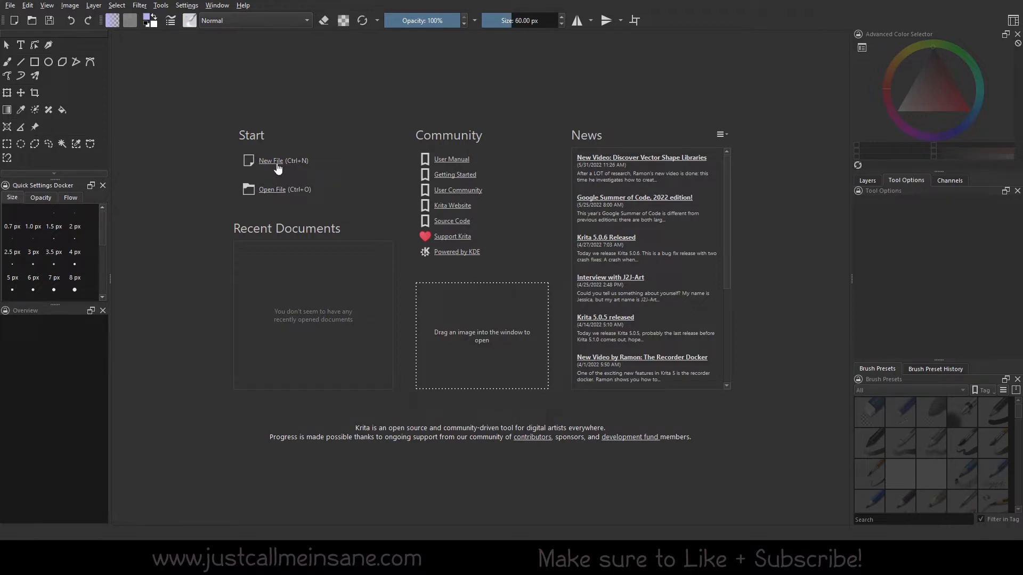
# Start a new custom 3600×2400 pixel document from the welcome screen.
pyautogui.click(269, 160)
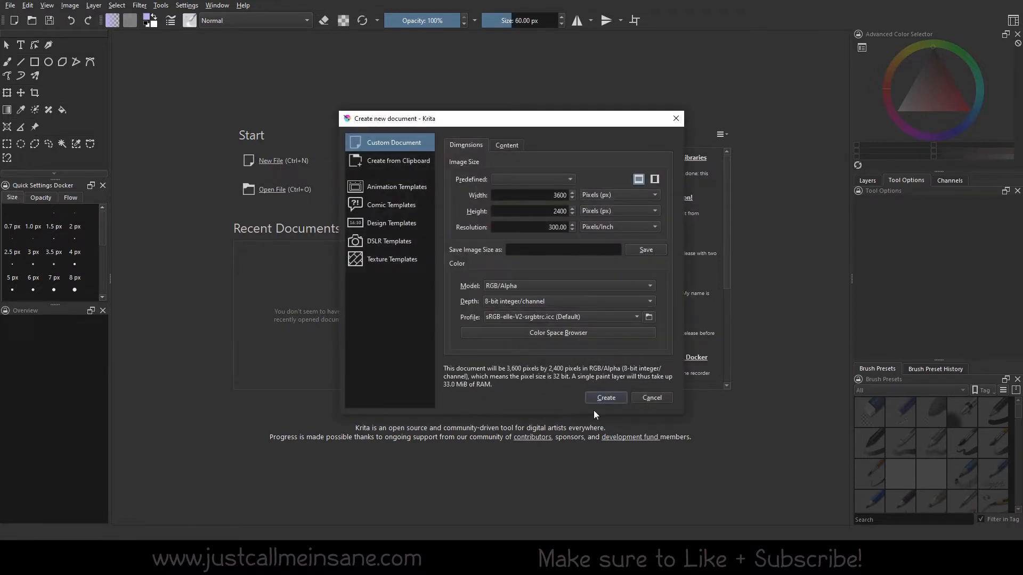
pyautogui.click(650, 398)
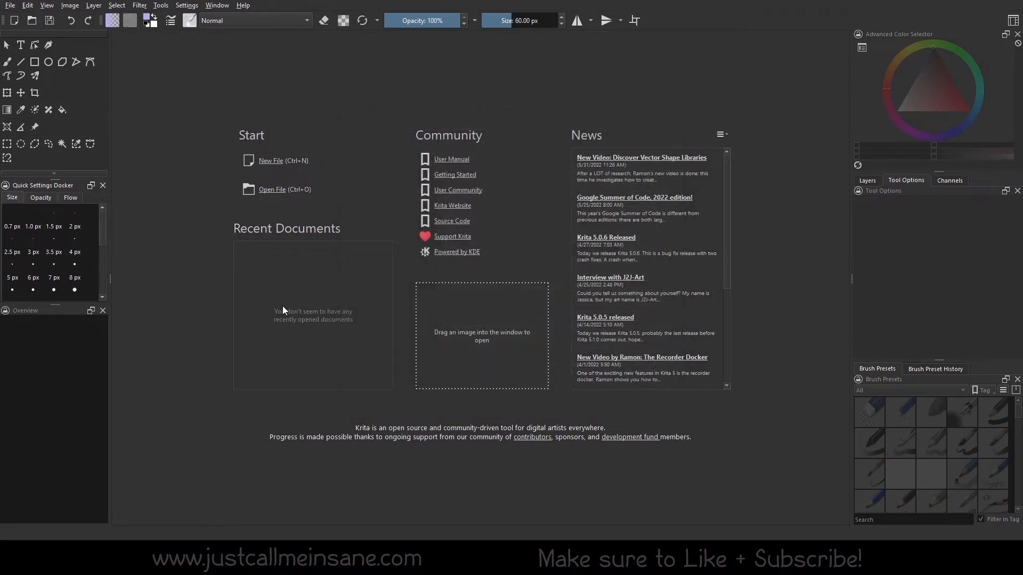
pyautogui.click(270, 161)
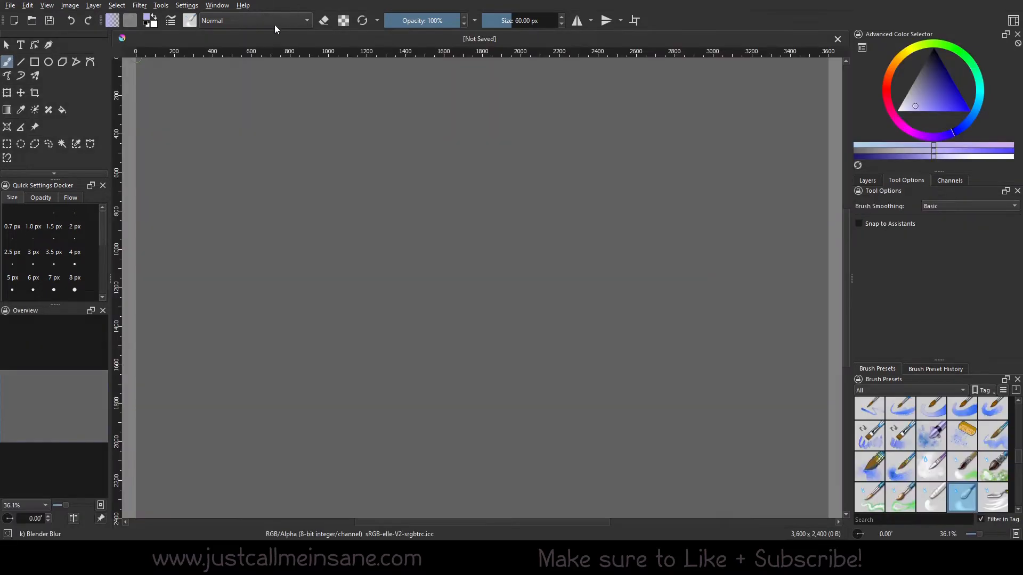
# Show the Blender Blur preset's settings in the brush editor.
pyautogui.click(189, 21)
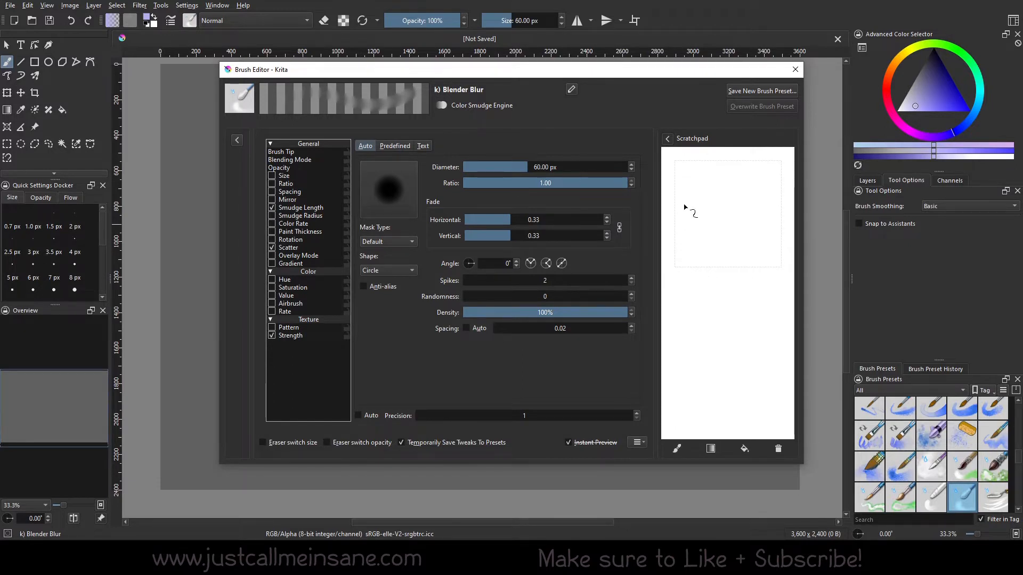
pyautogui.moveTo(711, 205)
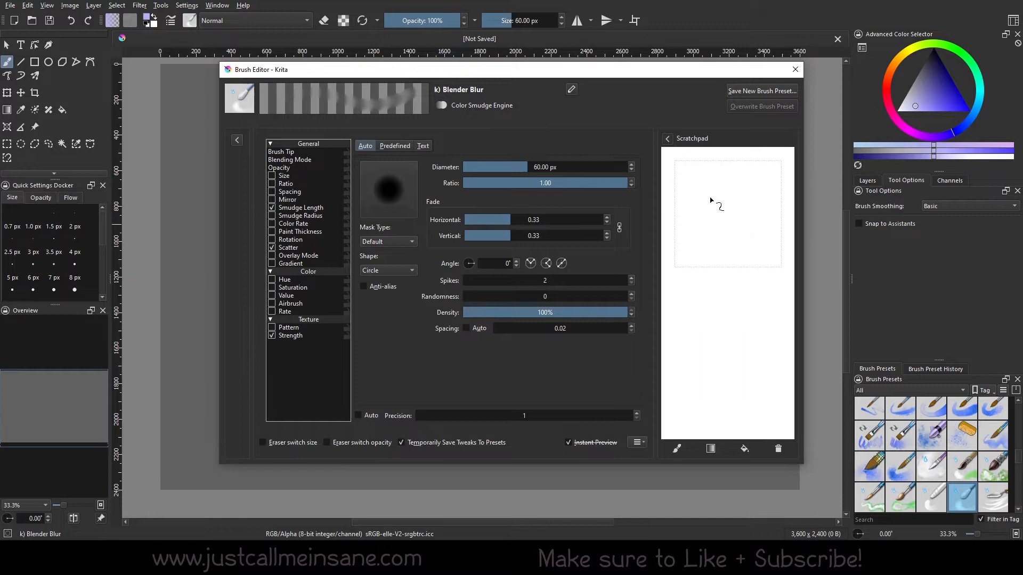
pyautogui.moveTo(744, 225)
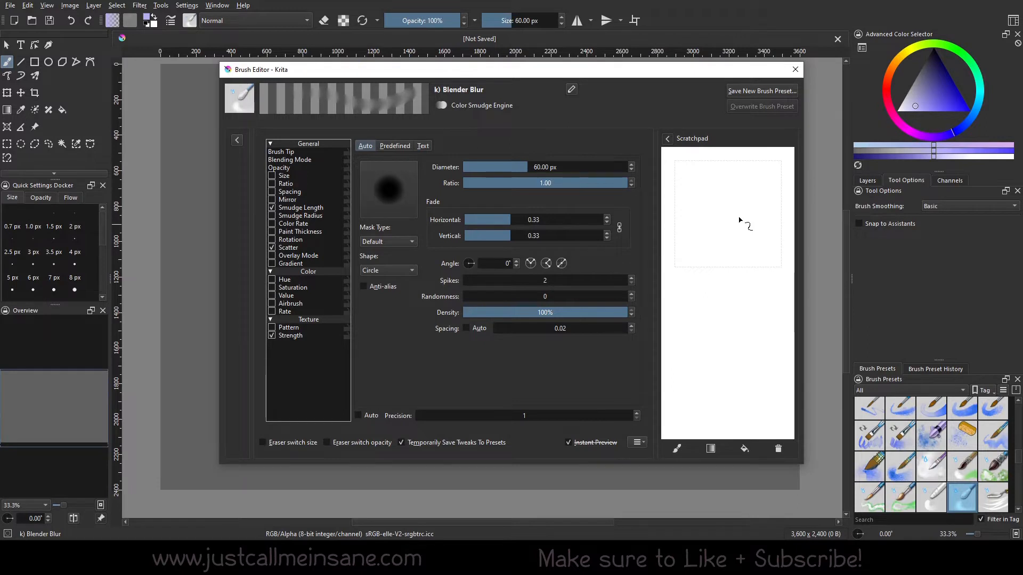
pyautogui.moveTo(798, 205)
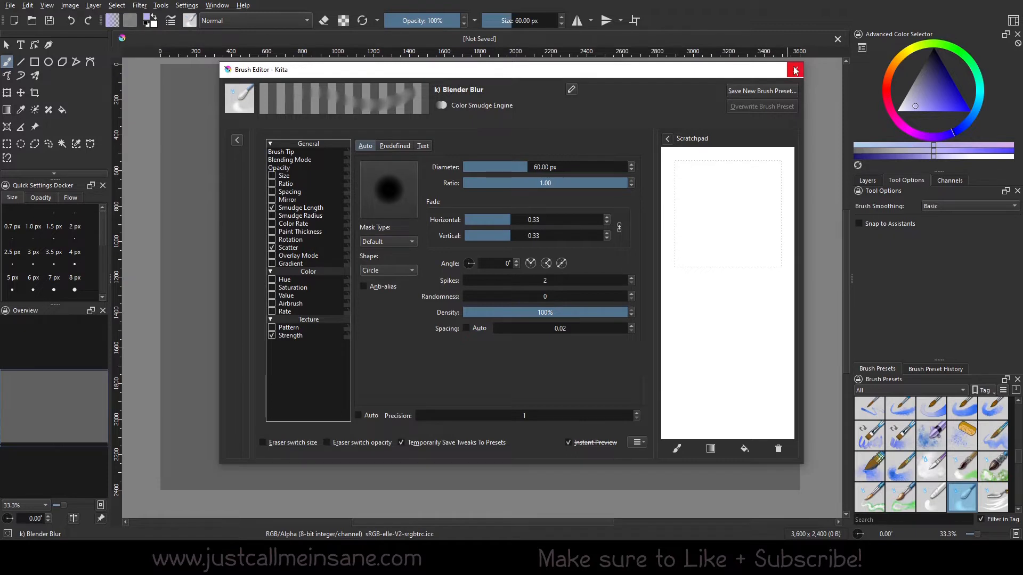
# Browse AppData\Roaming\krita\paintoppresets in File Explorer and select Custom_Ink.kpp.
pyautogui.click(795, 70)
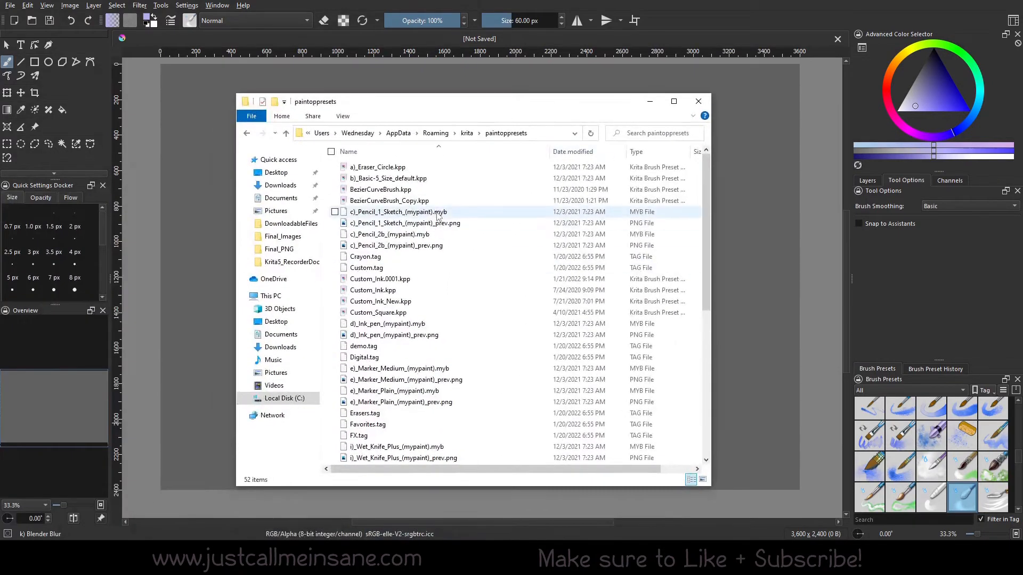
pyautogui.moveTo(398, 212)
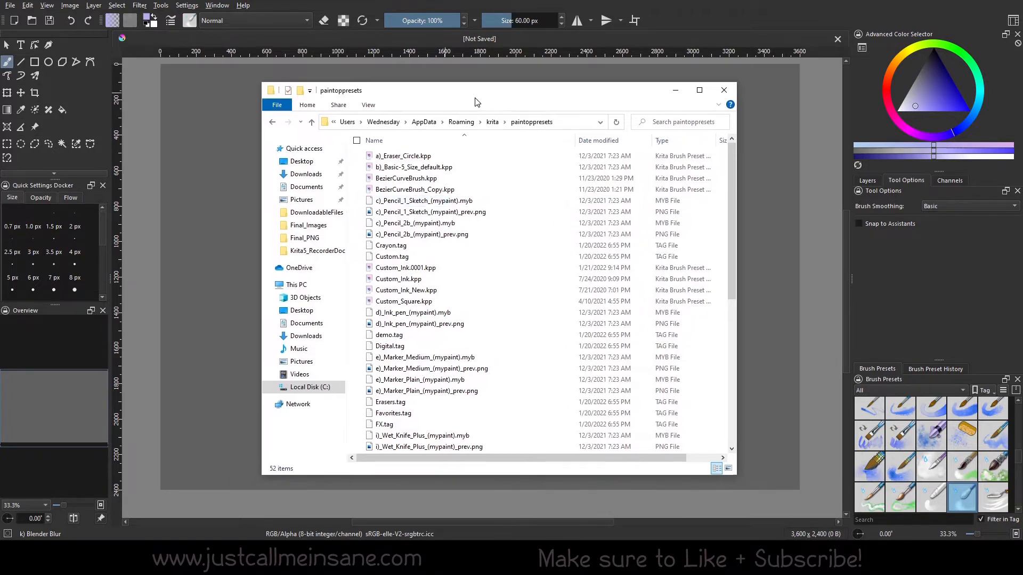
pyautogui.click(457, 122)
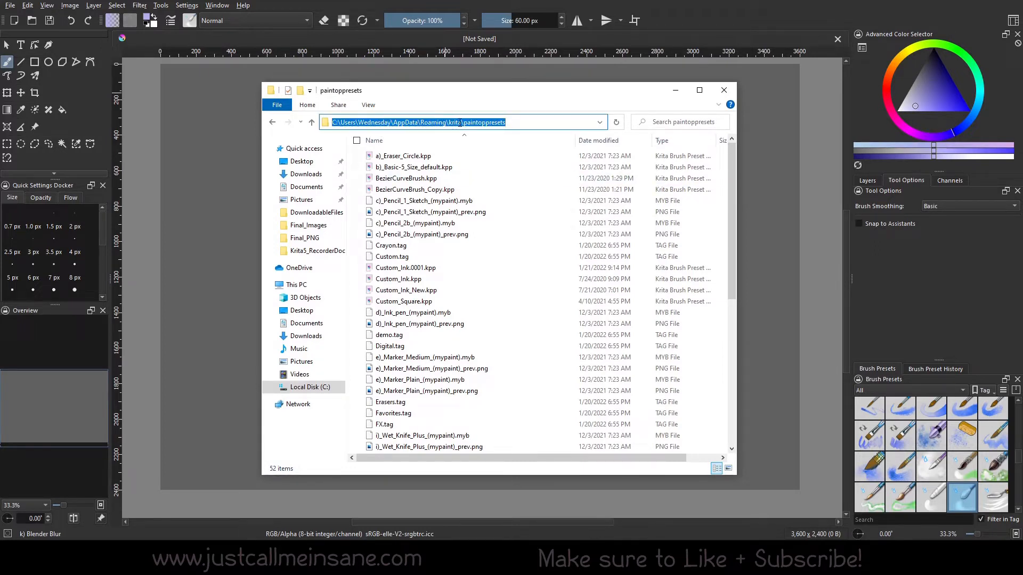
pyautogui.click(529, 121)
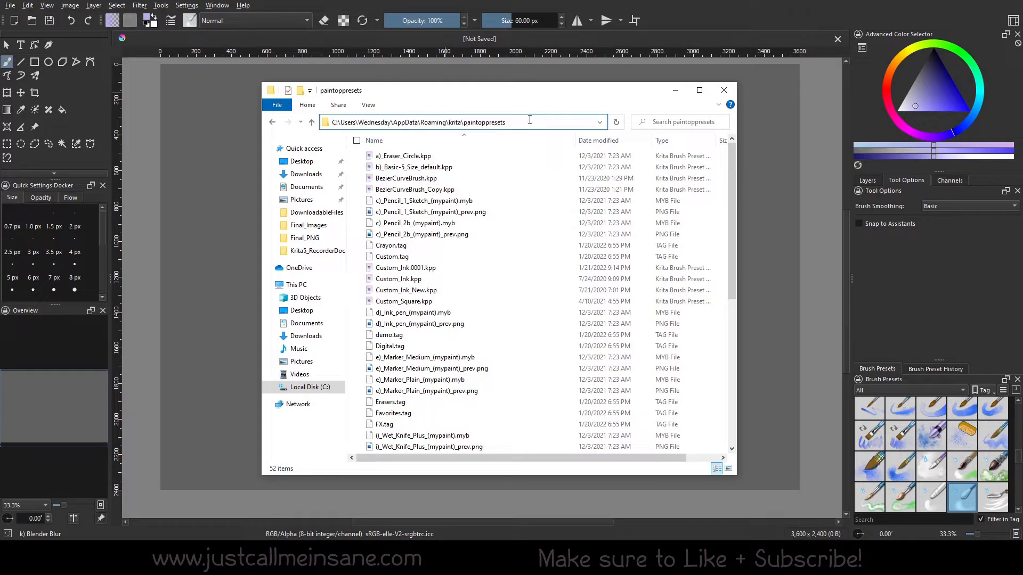
pyautogui.click(398, 278)
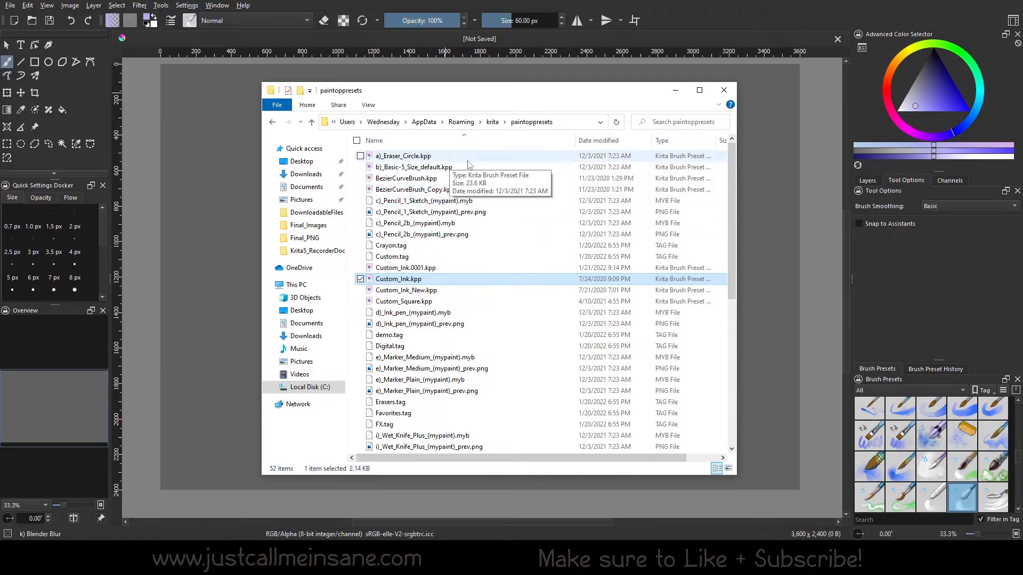
pyautogui.moveTo(507, 206)
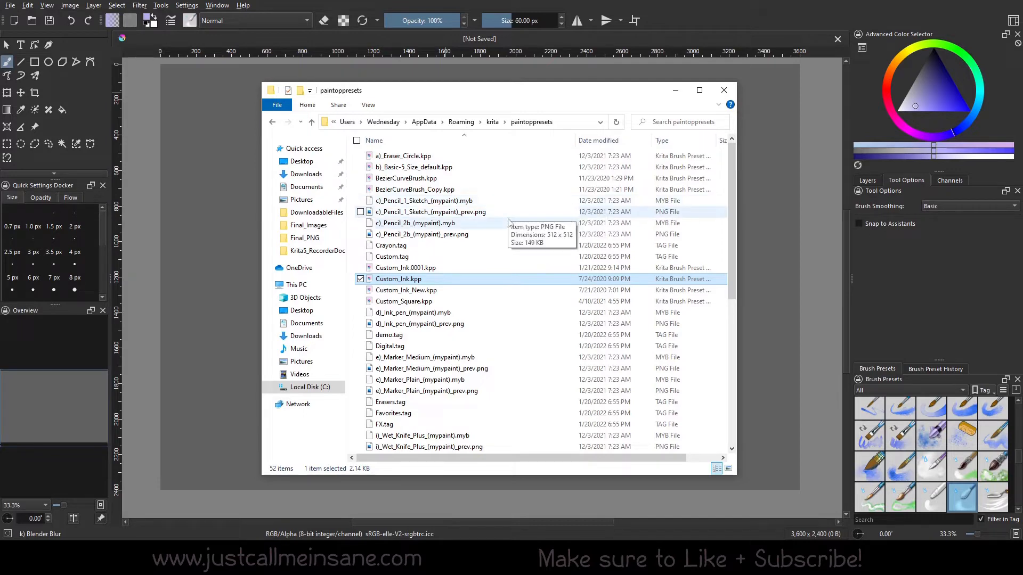
# Scroll the paintoppresets list down to the later preset and tag files.
pyautogui.scroll(-3)
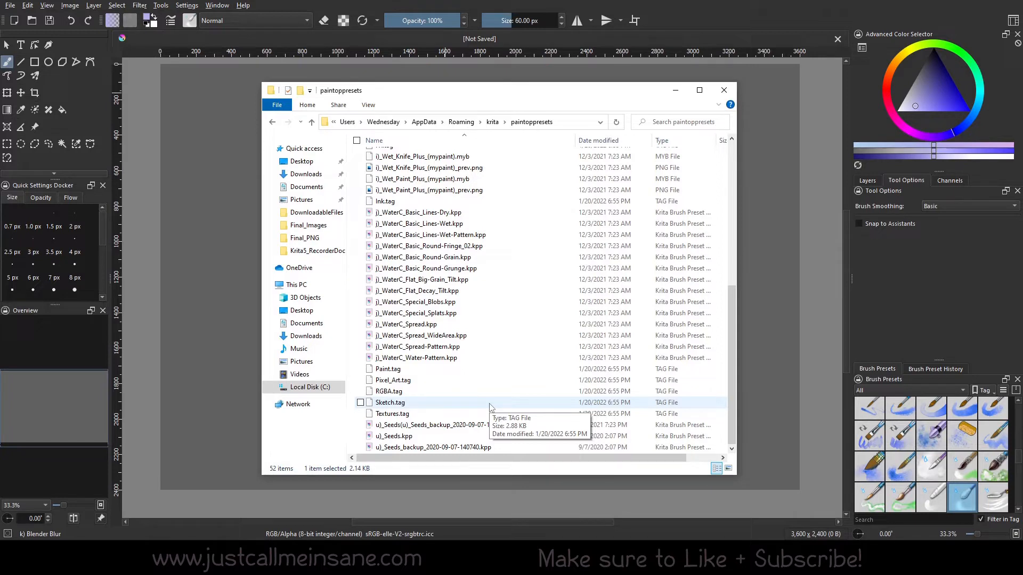
pyautogui.moveTo(483, 414)
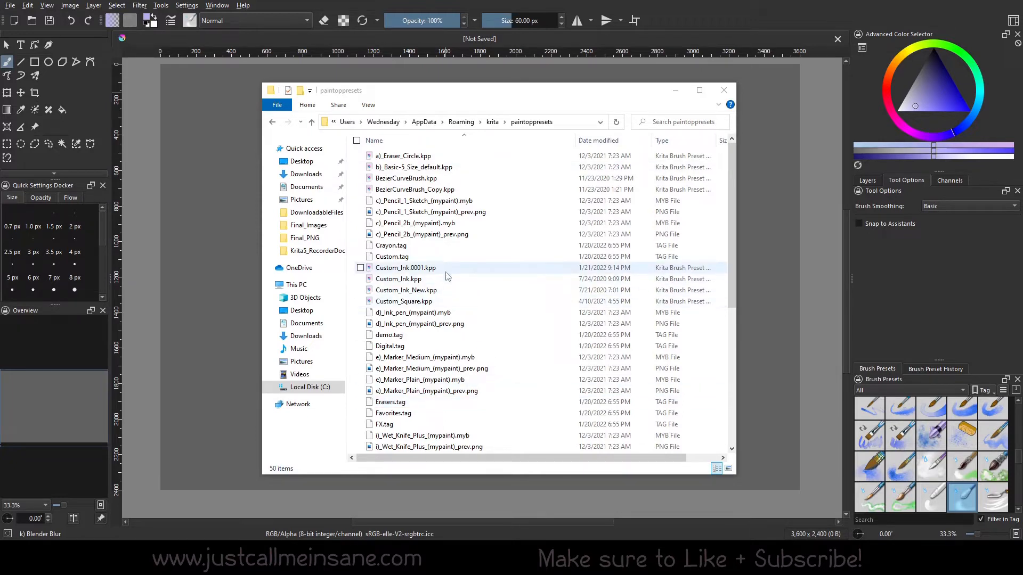
# Delete the duplicate Custom_Ink.0001.kpp and show the layer list of the blank Custom_Ink.kpp canvas.
pyautogui.click(405, 267)
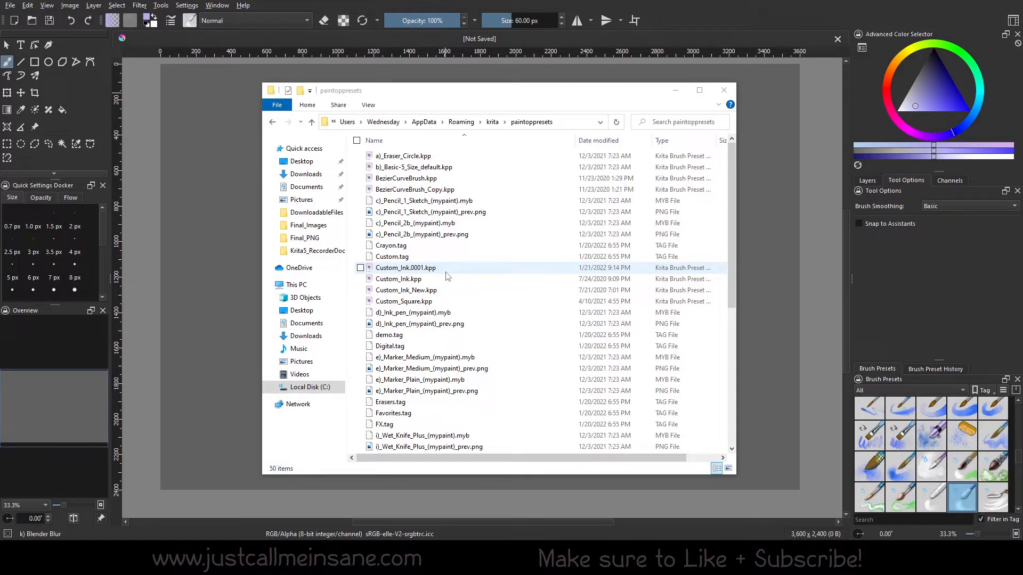
pyautogui.click(398, 279)
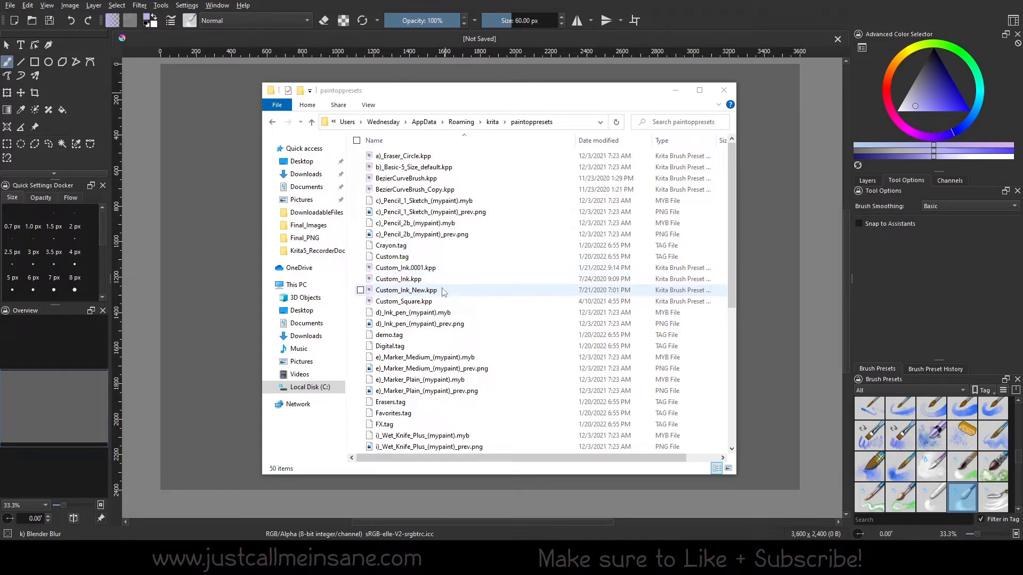
pyautogui.click(397, 278)
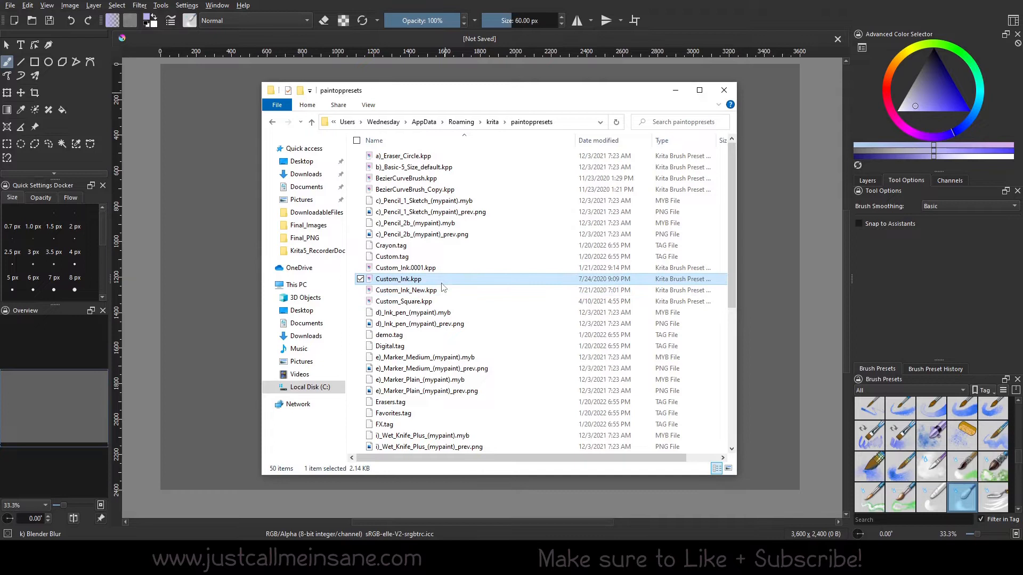
pyautogui.click(403, 300)
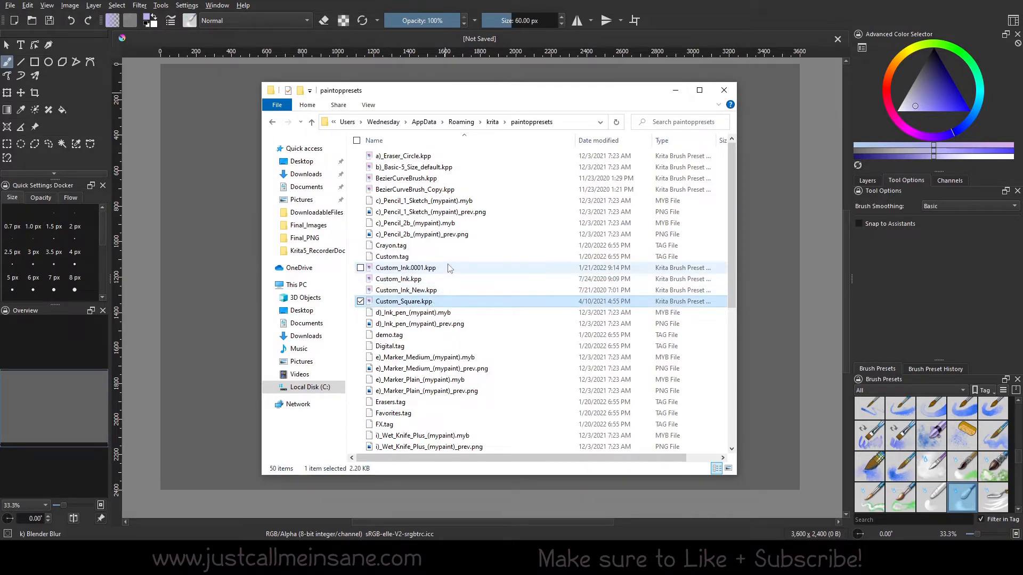
pyautogui.click(405, 268)
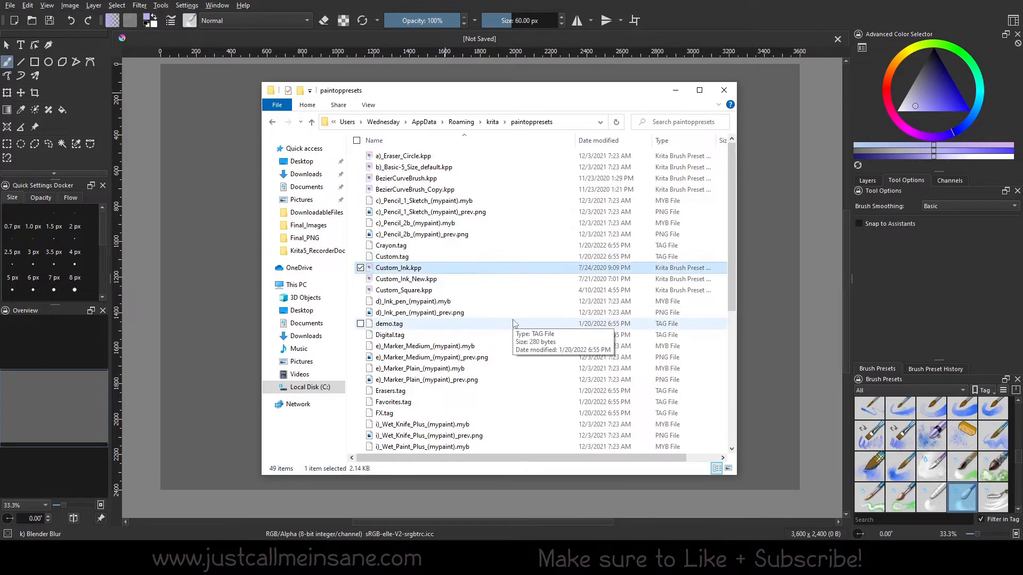
pyautogui.moveTo(427, 290)
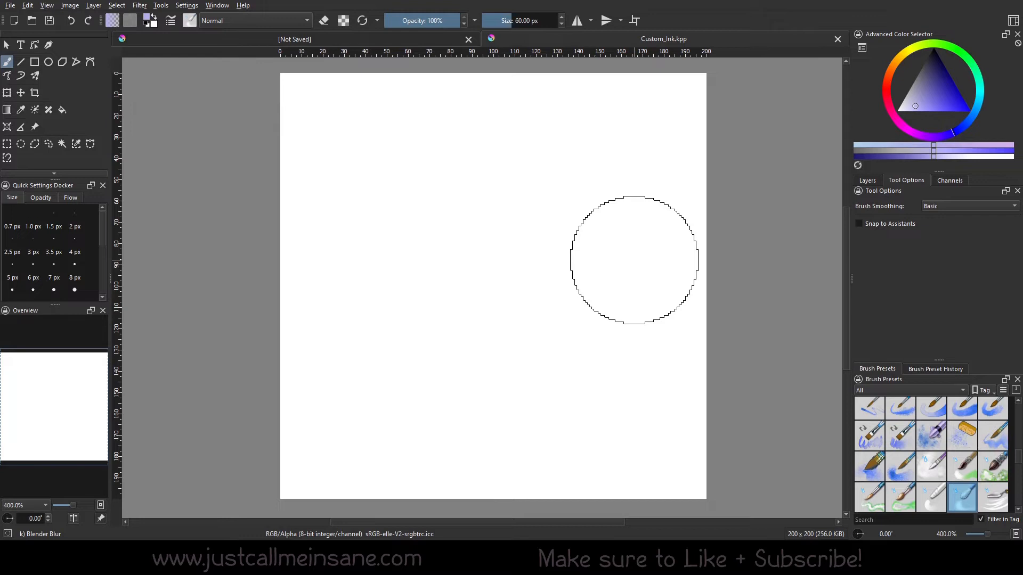
pyautogui.click(868, 180)
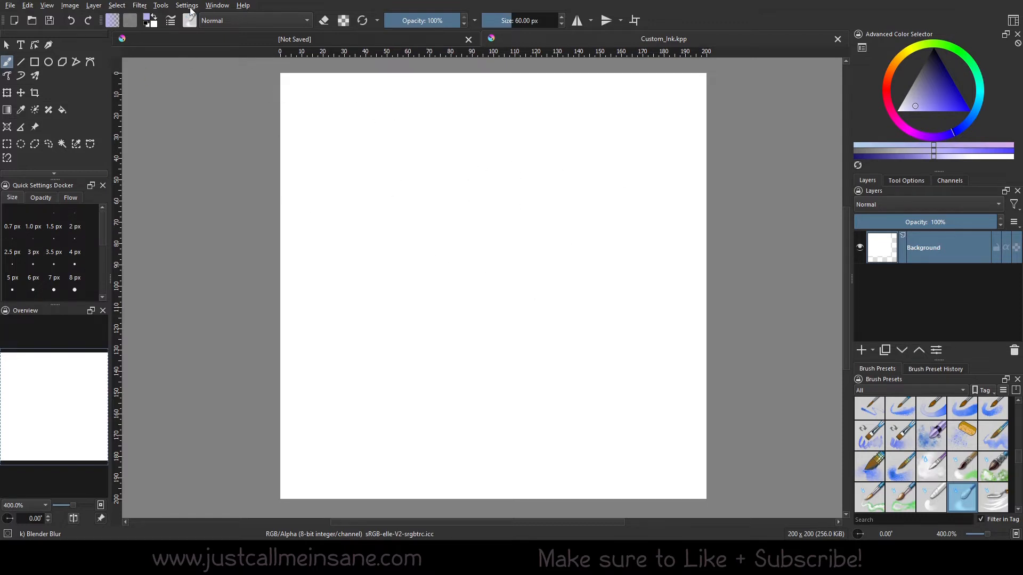
# Show the Vector Libraries docker on the Krita Brush Preset Icon Library.
pyautogui.click(186, 5)
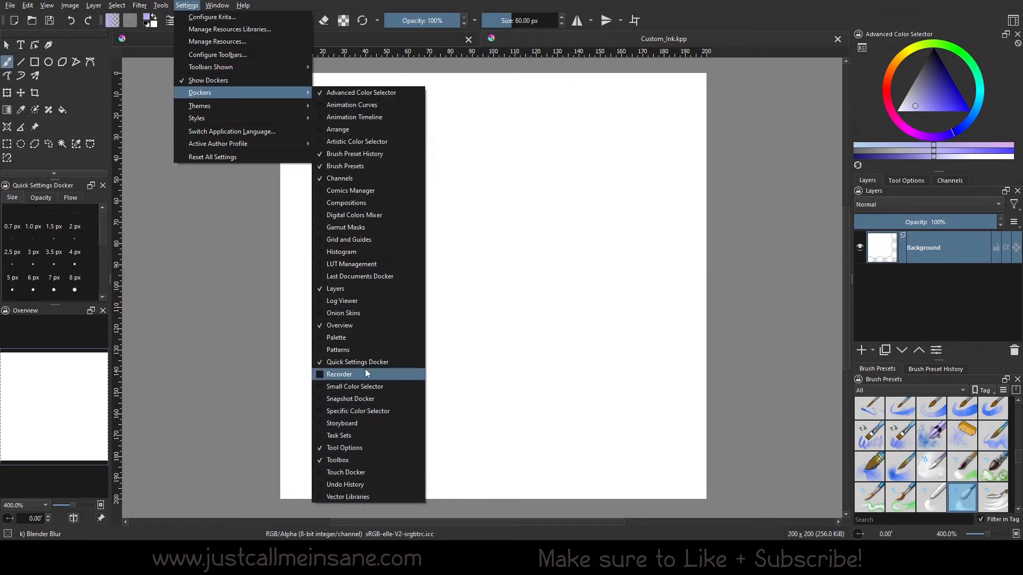
pyautogui.moveTo(372, 227)
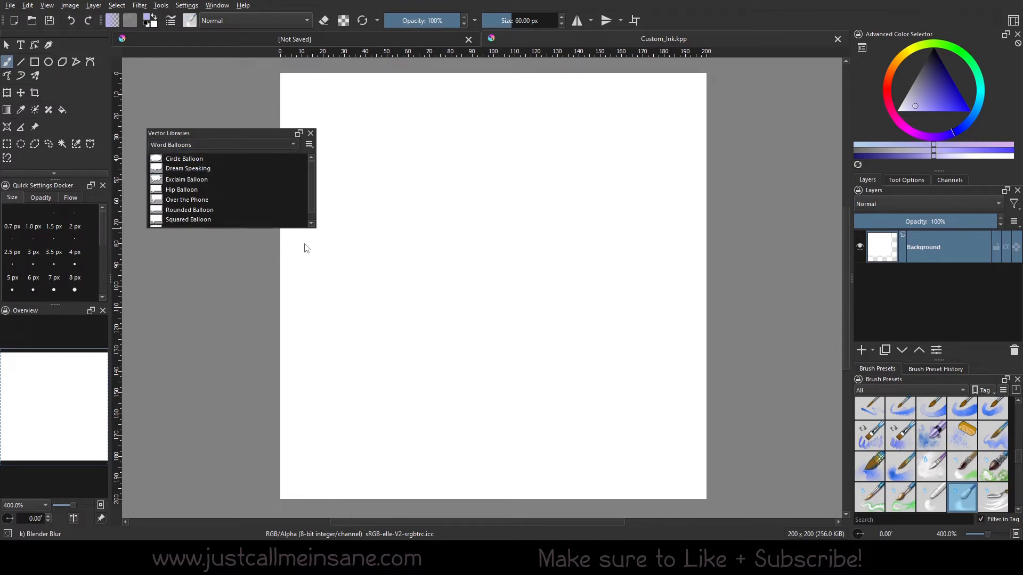
pyautogui.click(224, 144)
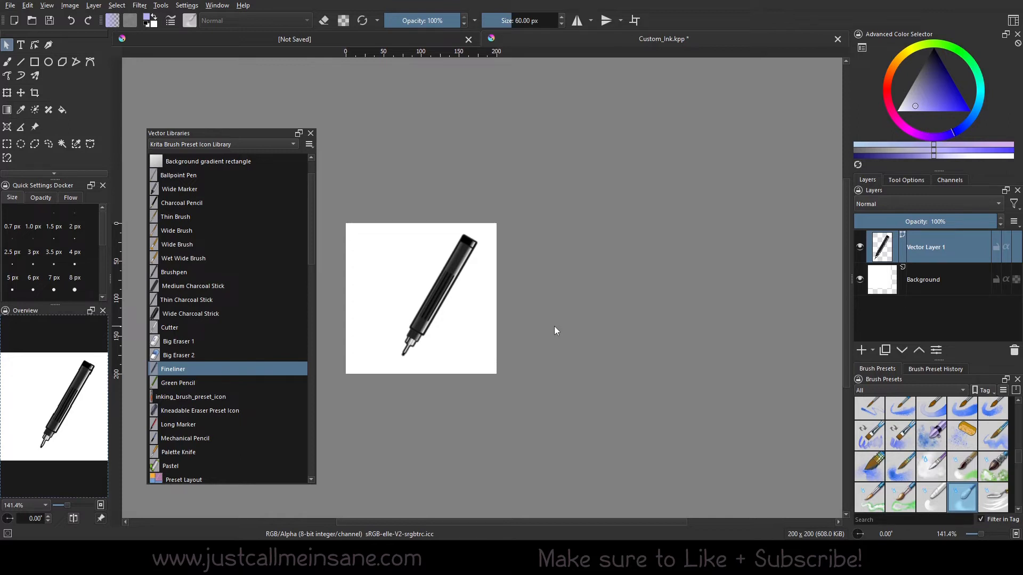
pyautogui.moveTo(382, 174)
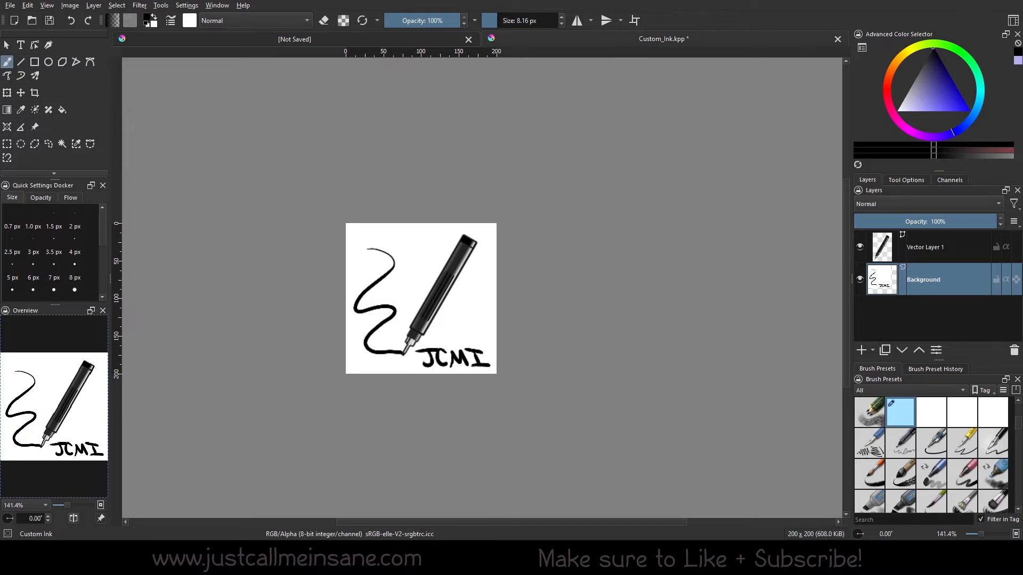
# Save the drawing as the Custom_Ink.kpp brush preset with the default export options.
pyautogui.click(49, 21)
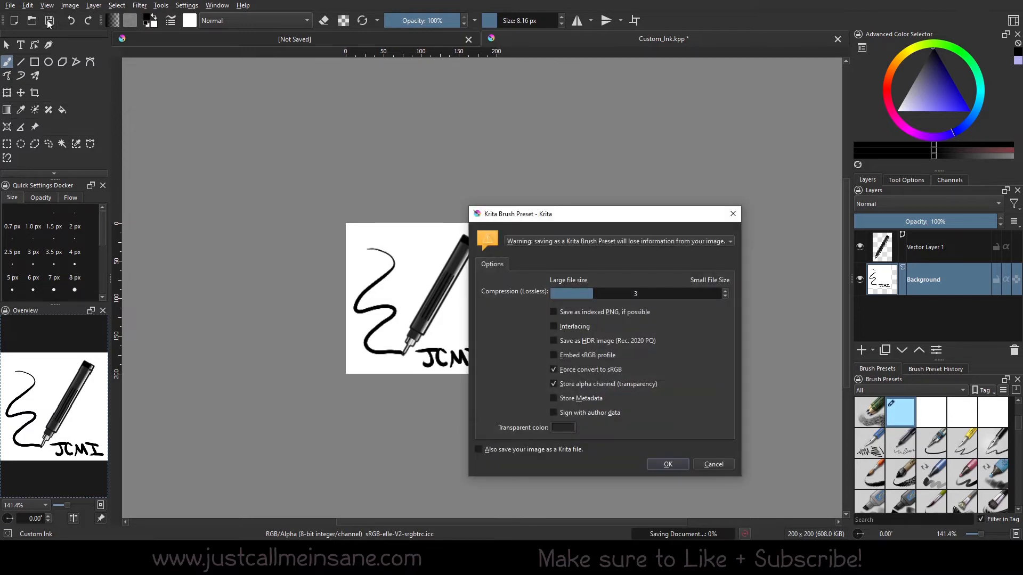
pyautogui.click(668, 463)
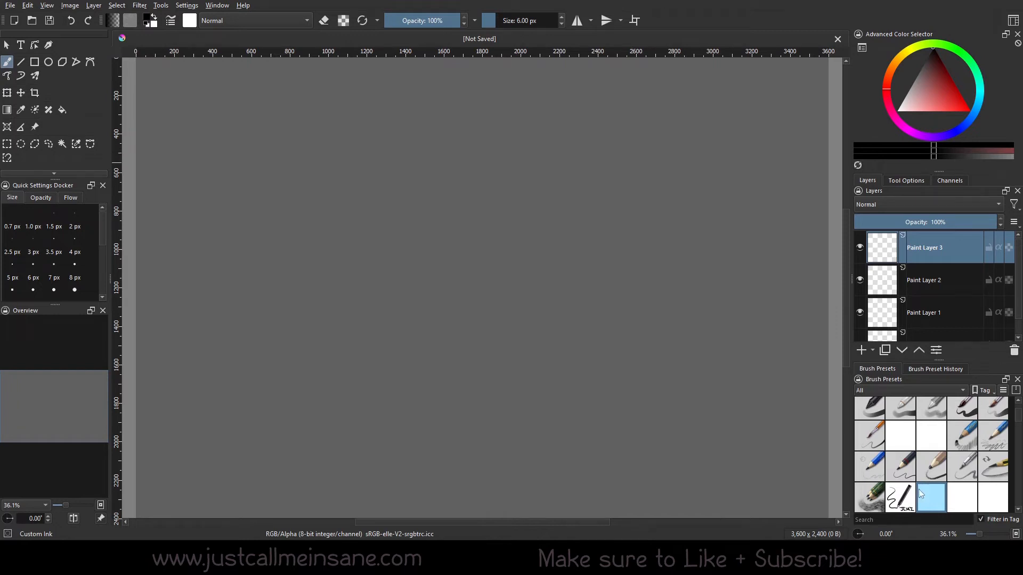
pyautogui.moveTo(931, 498)
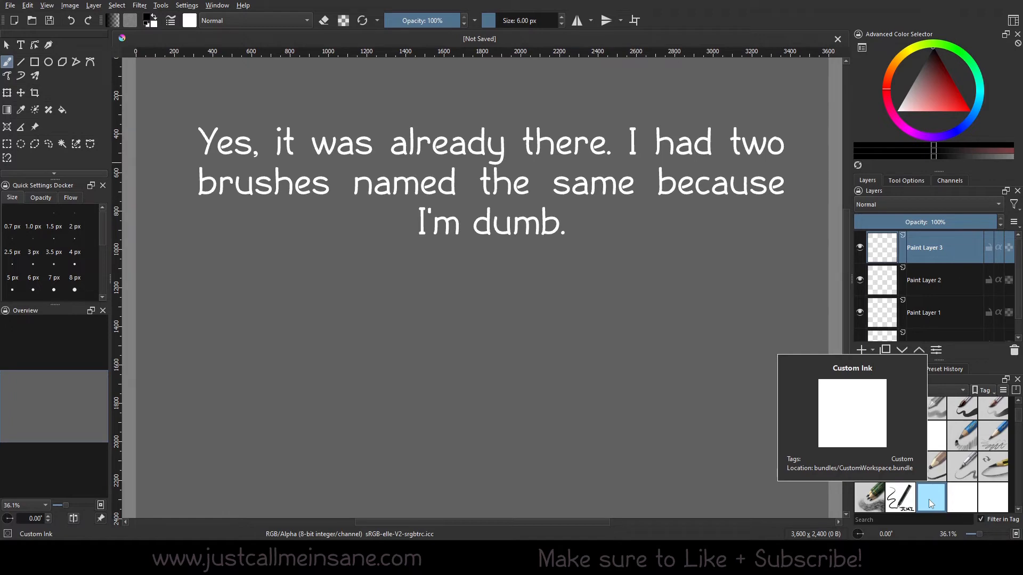
# Select the Custom Ink preset with the pen thumbnail and reopen its drawing.
pyautogui.click(900, 498)
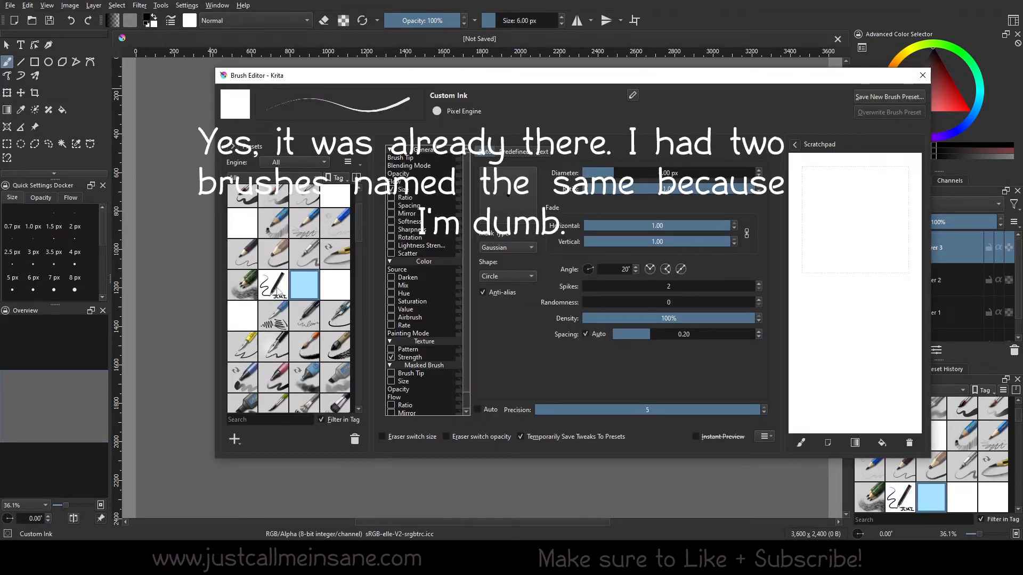
pyautogui.click(273, 286)
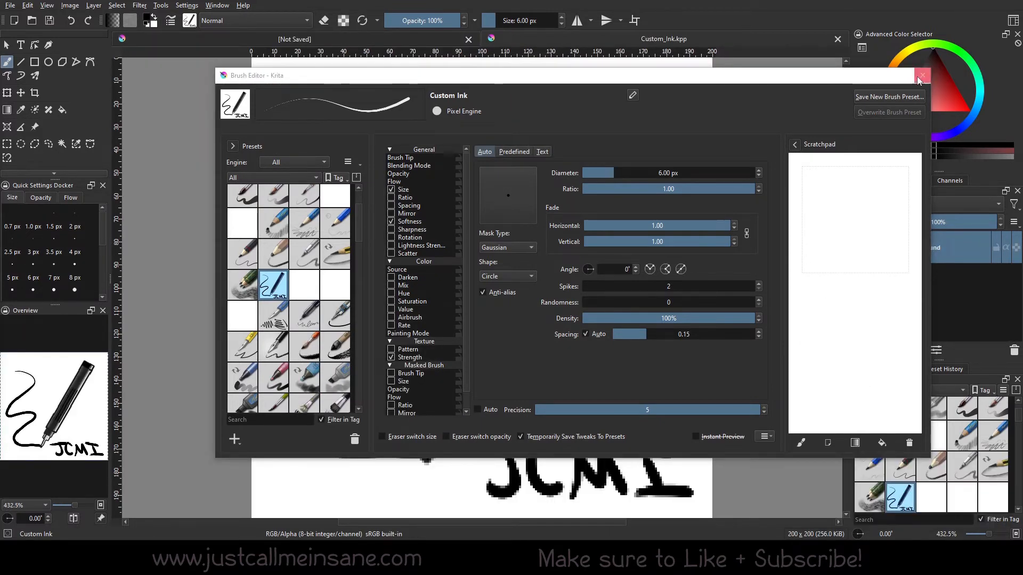
pyautogui.click(921, 75)
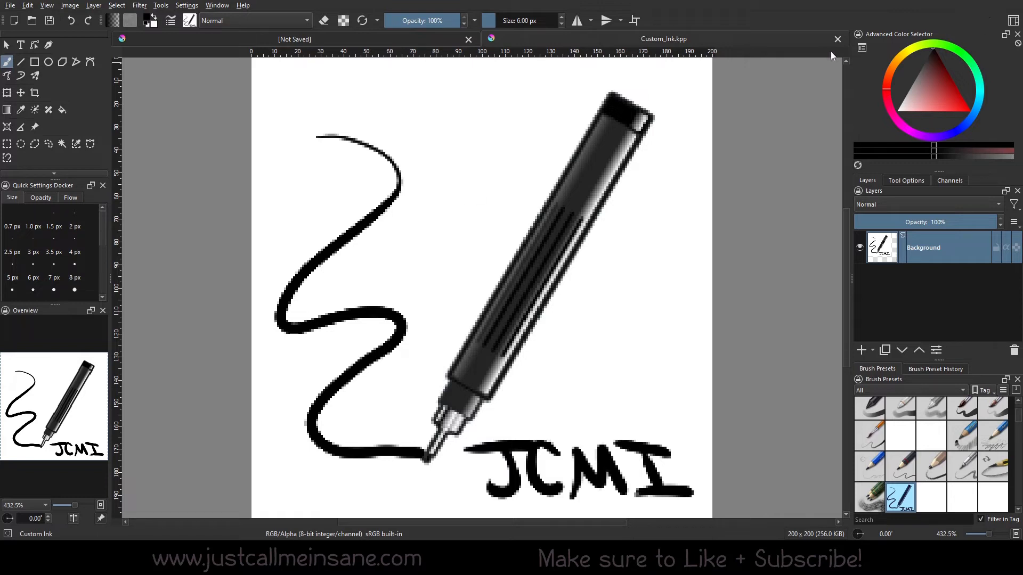
# Paint a filled light purple star above the squiggle.
pyautogui.click(935, 110)
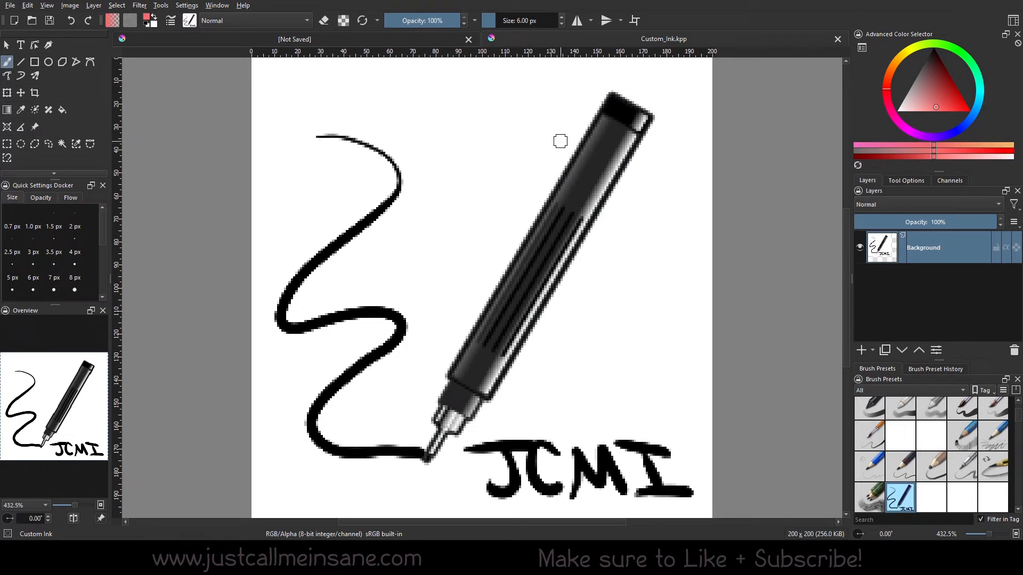
pyautogui.click(923, 111)
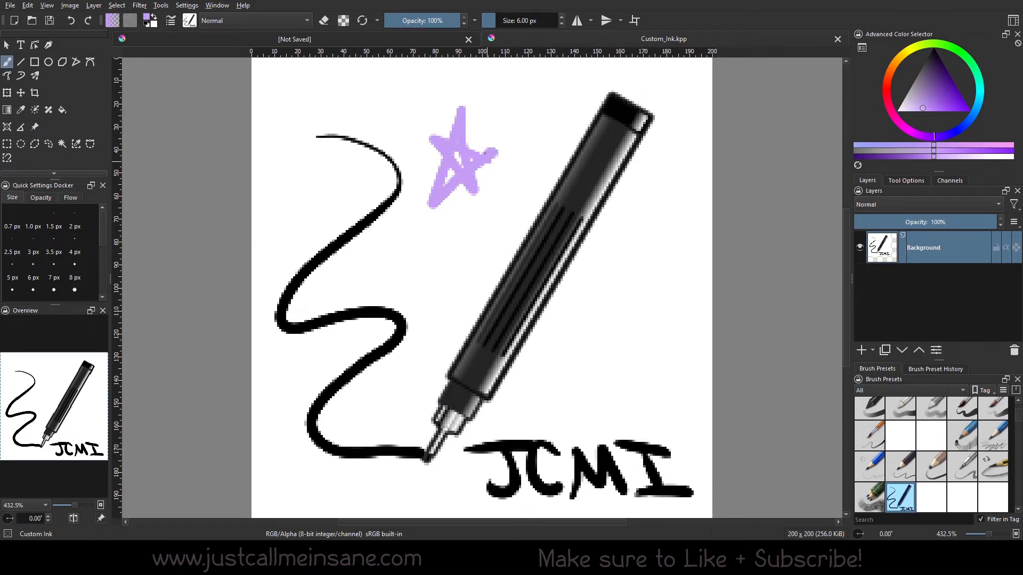
pyautogui.click(462, 163)
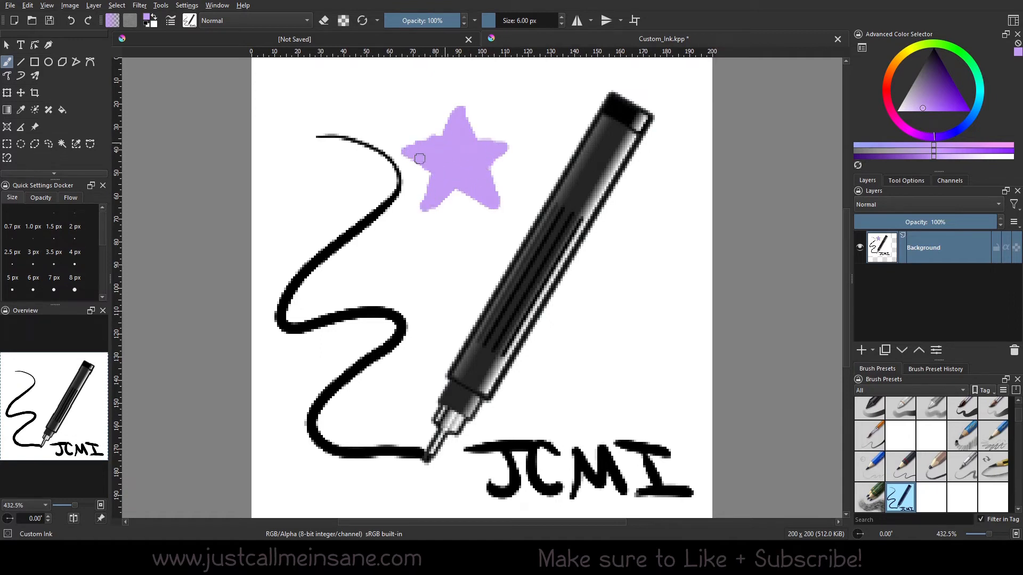
pyautogui.moveTo(436, 139)
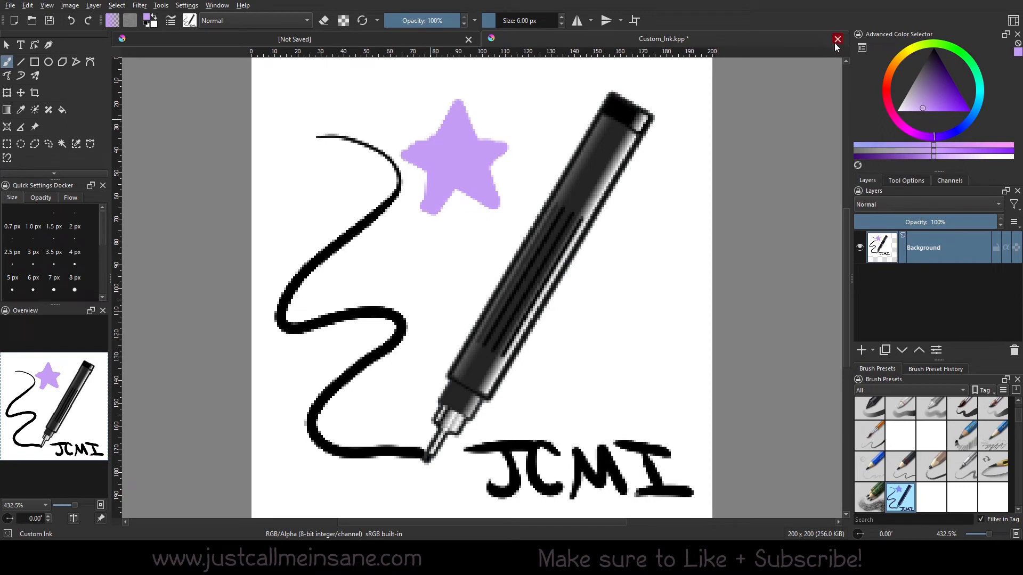
pyautogui.moveTo(899, 498)
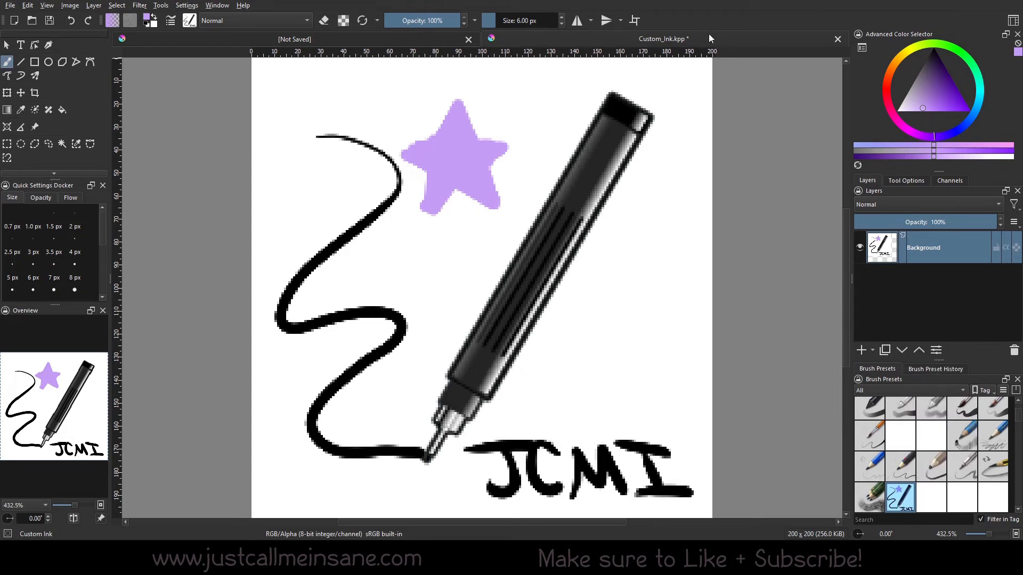
pyautogui.moveTo(796, 47)
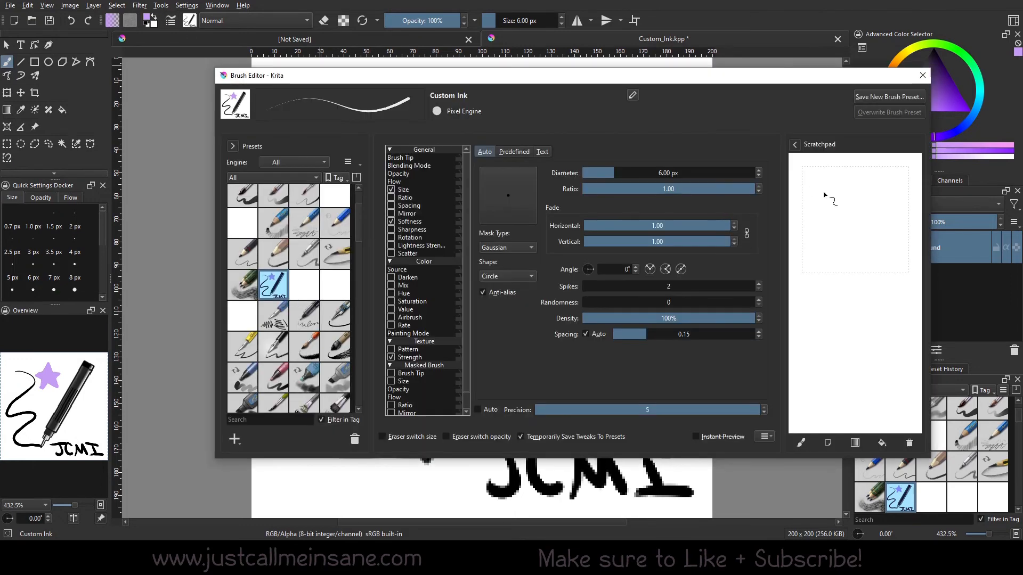
pyautogui.moveTo(841, 196); pyautogui.dragTo(861, 235)
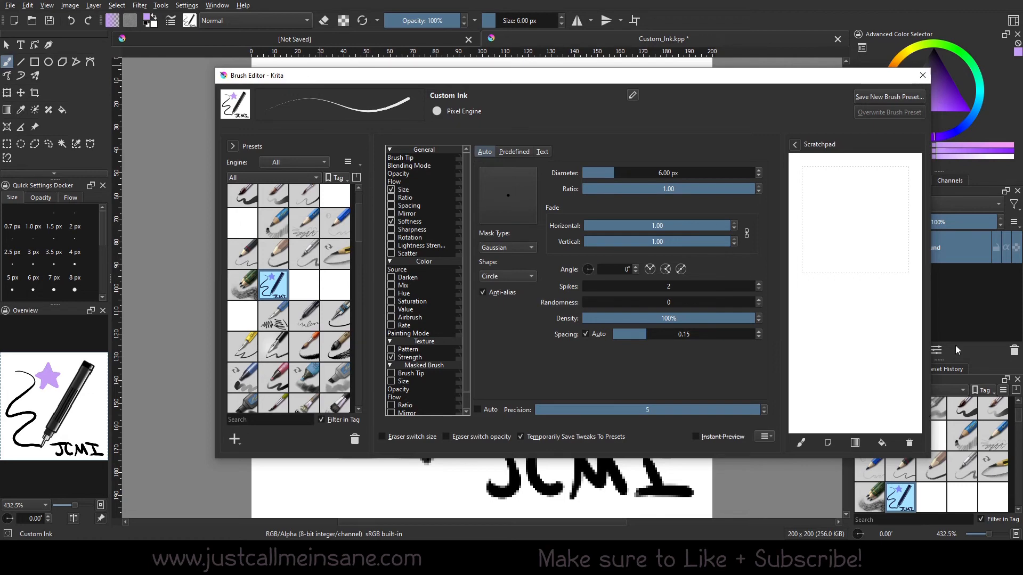
pyautogui.click(920, 74)
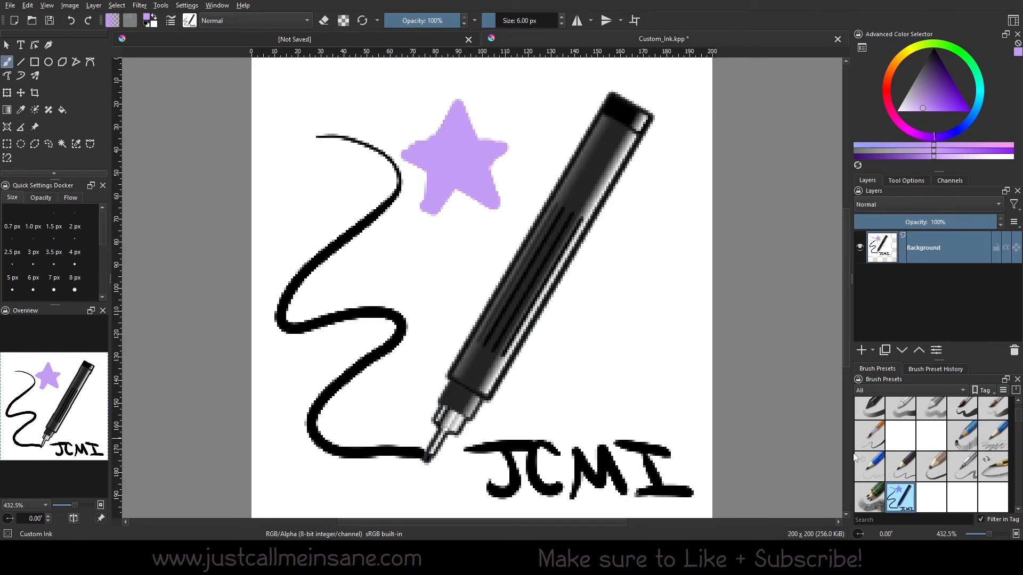
pyautogui.moveTo(755, 370)
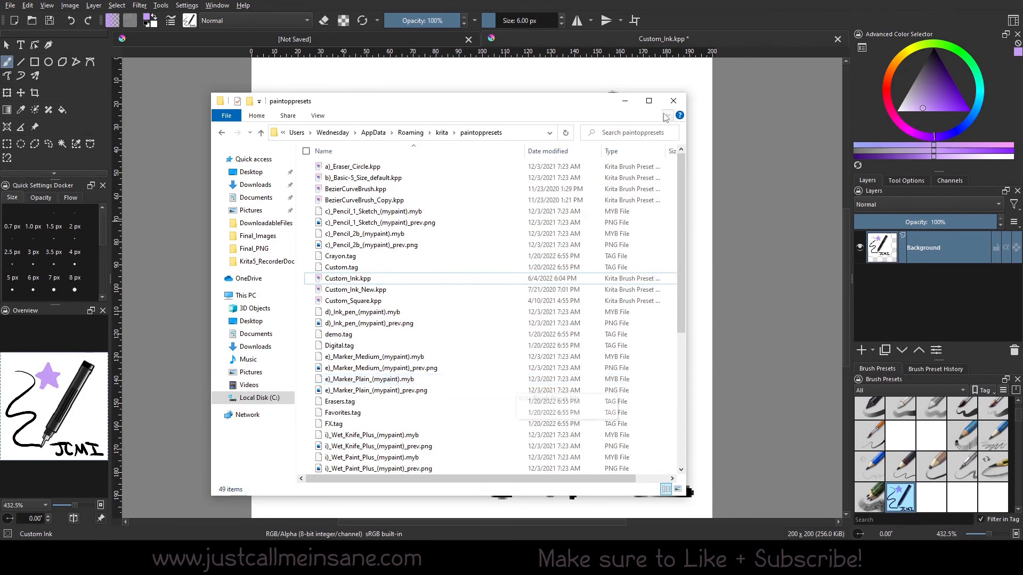
# Close the paintoppresets File Explorer window.
pyautogui.click(672, 100)
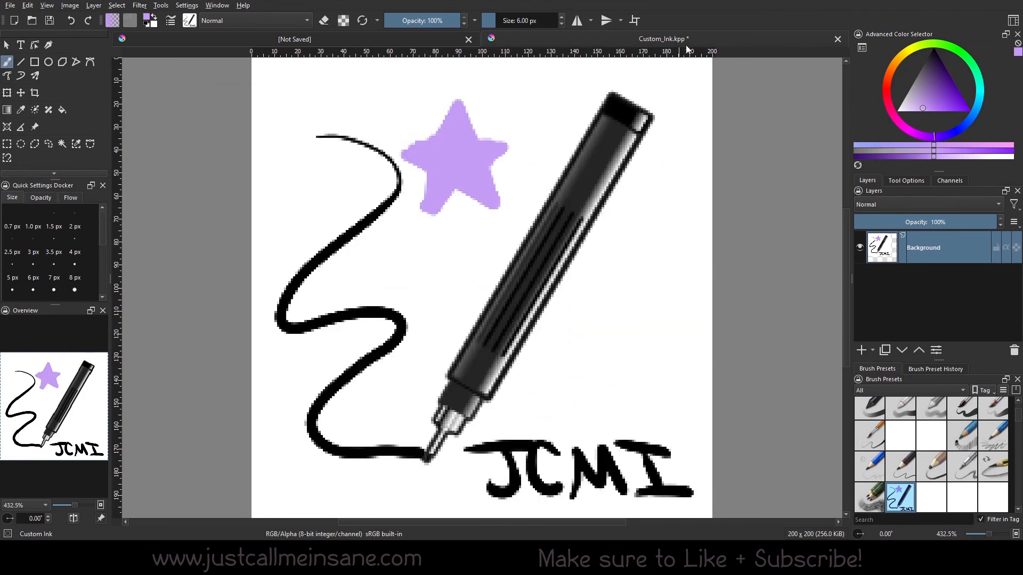